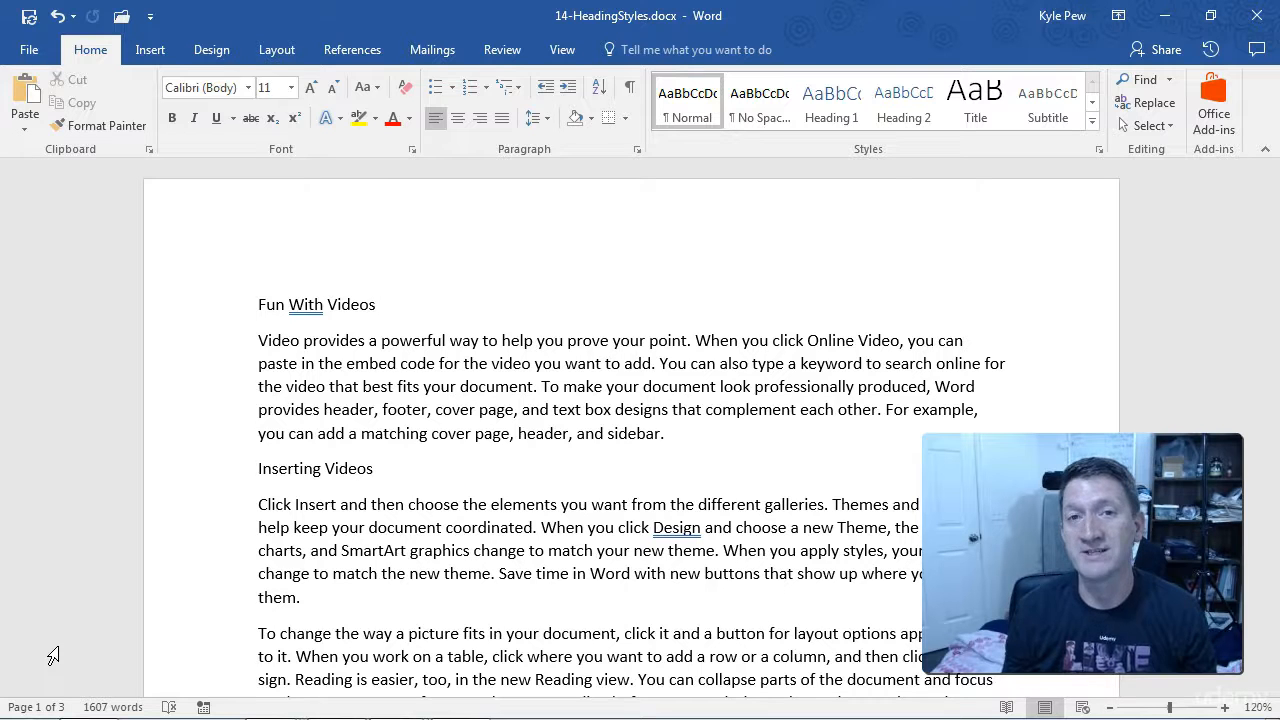
Select the 'Fun With Videos' title line as the first section title.
left_click(378, 305)
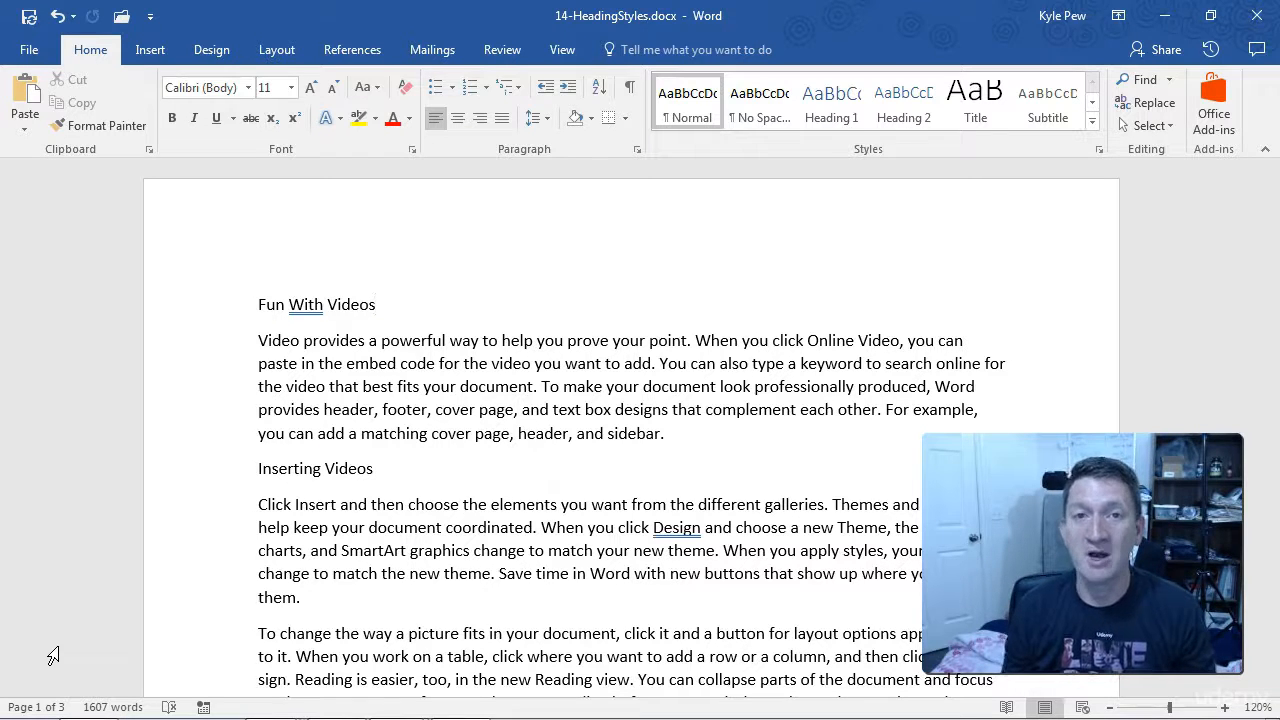
left_click(376, 304)
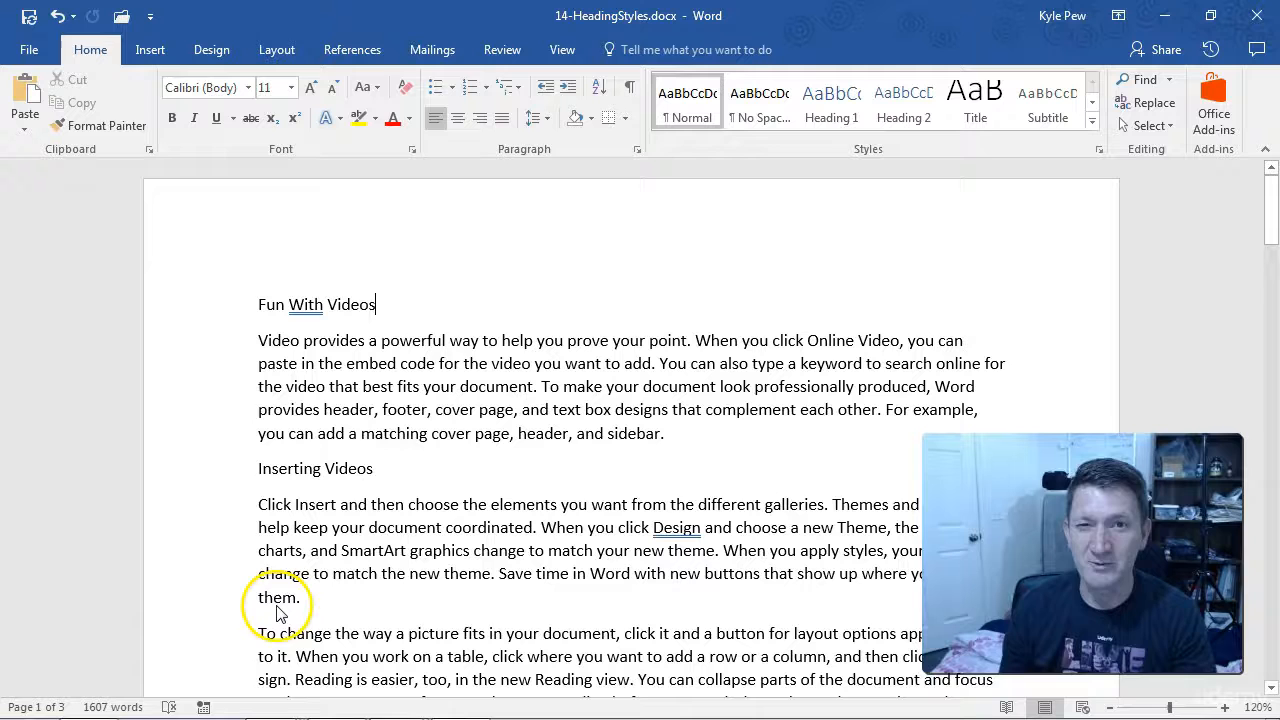
mouse_move(253, 300)
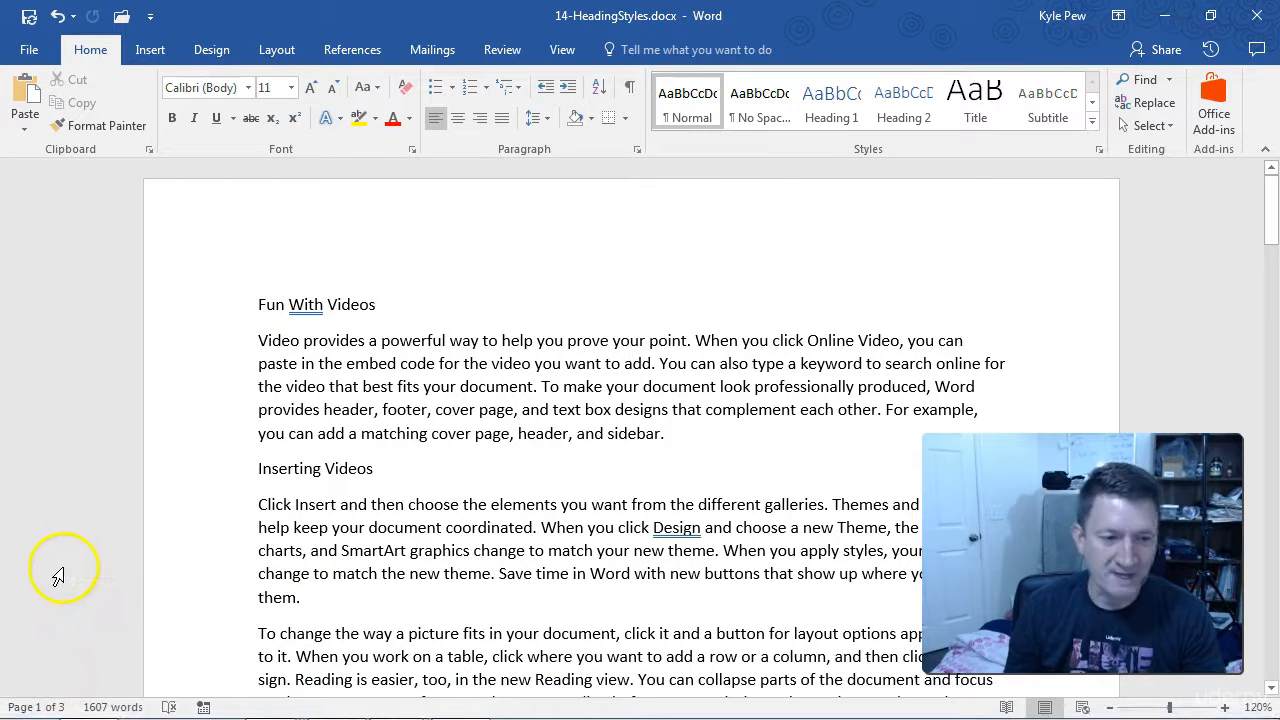
mouse_move(438, 238)
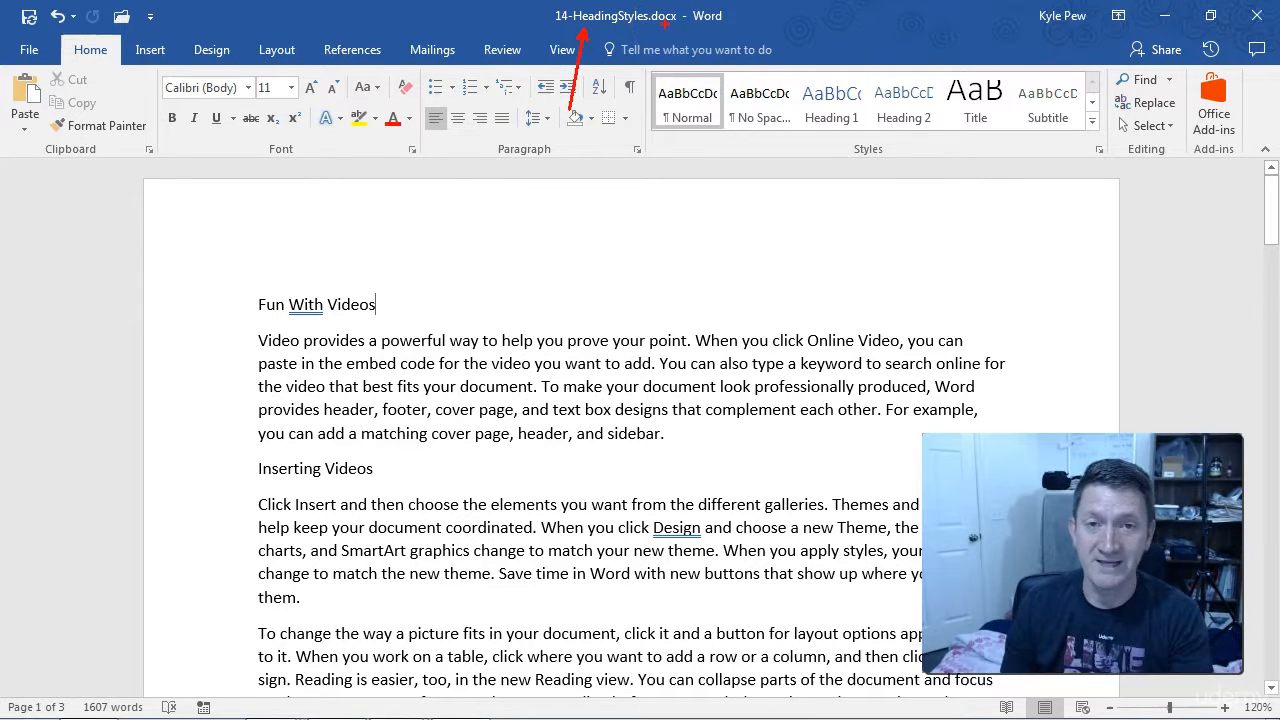
scroll("down", 3)
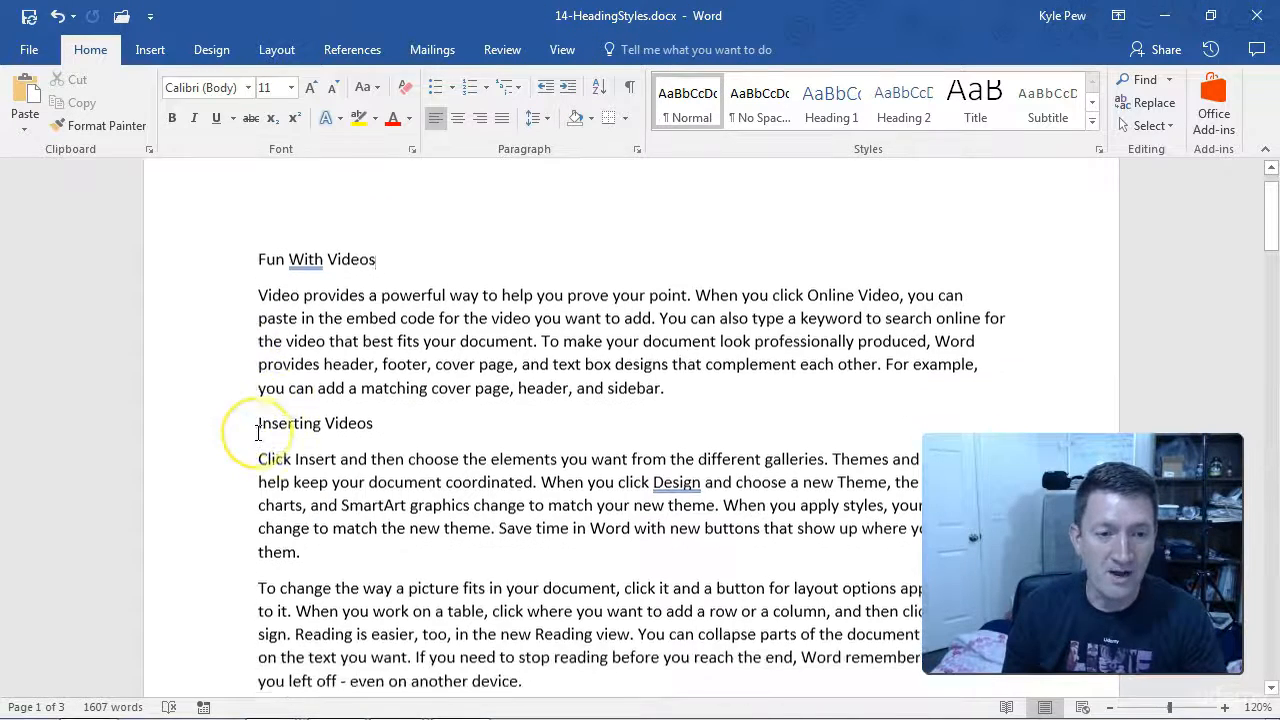
scroll("down", 3)
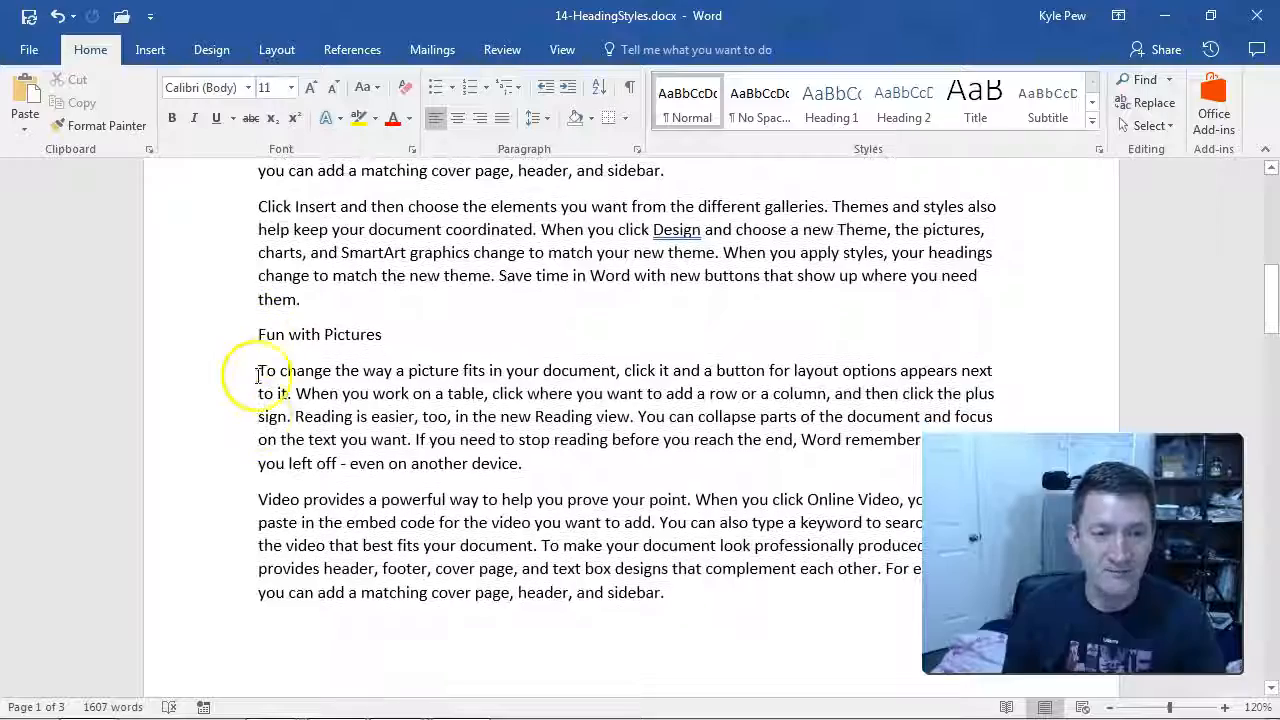
scroll("up", 3)
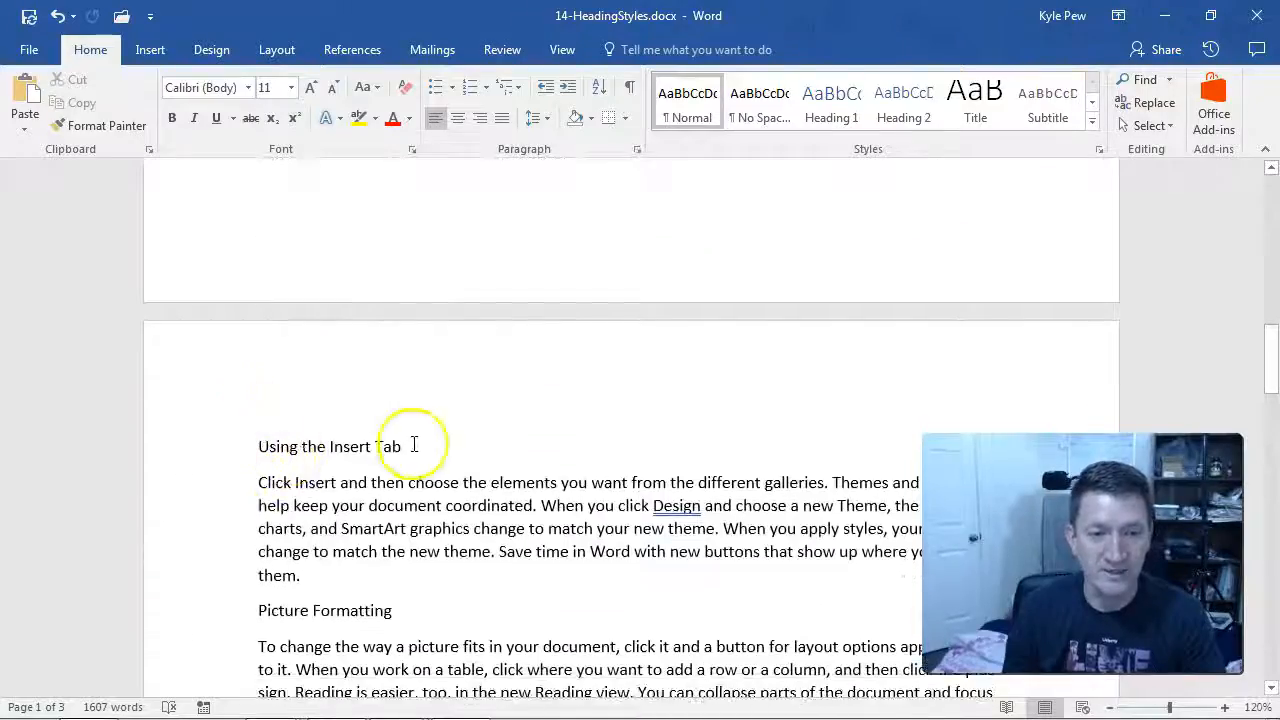
scroll("down", 3)
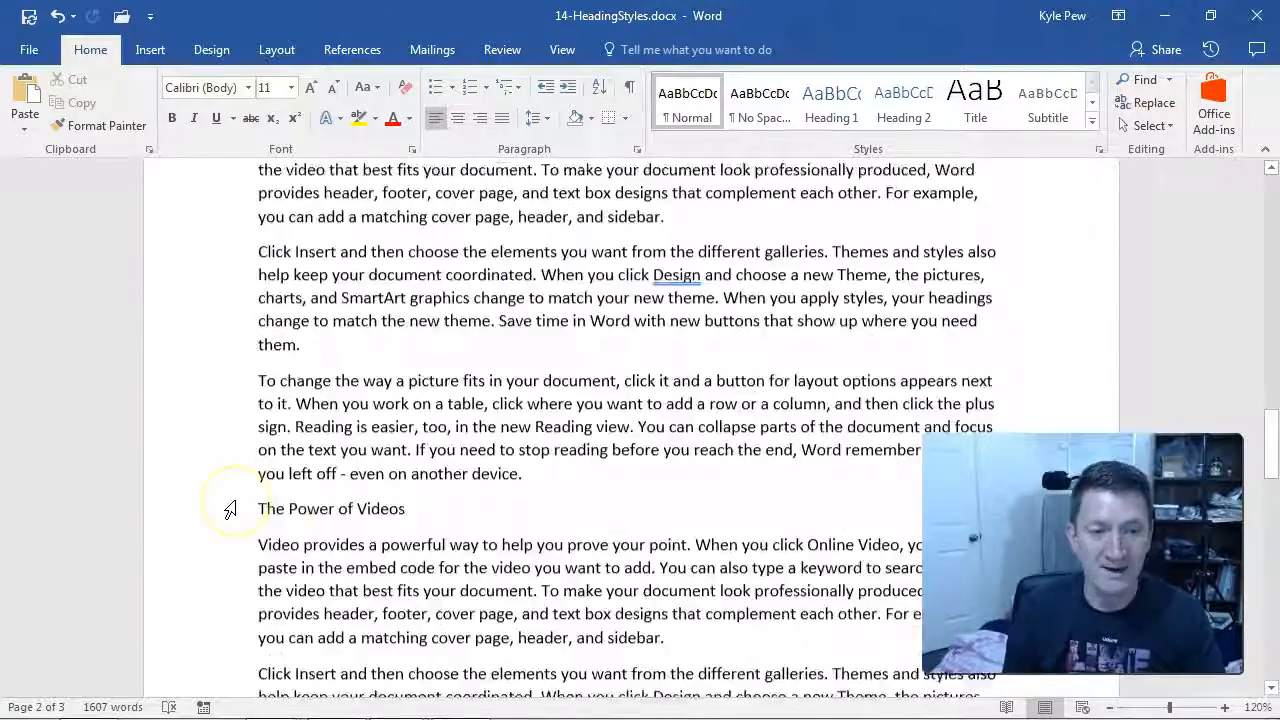
scroll("down", 3)
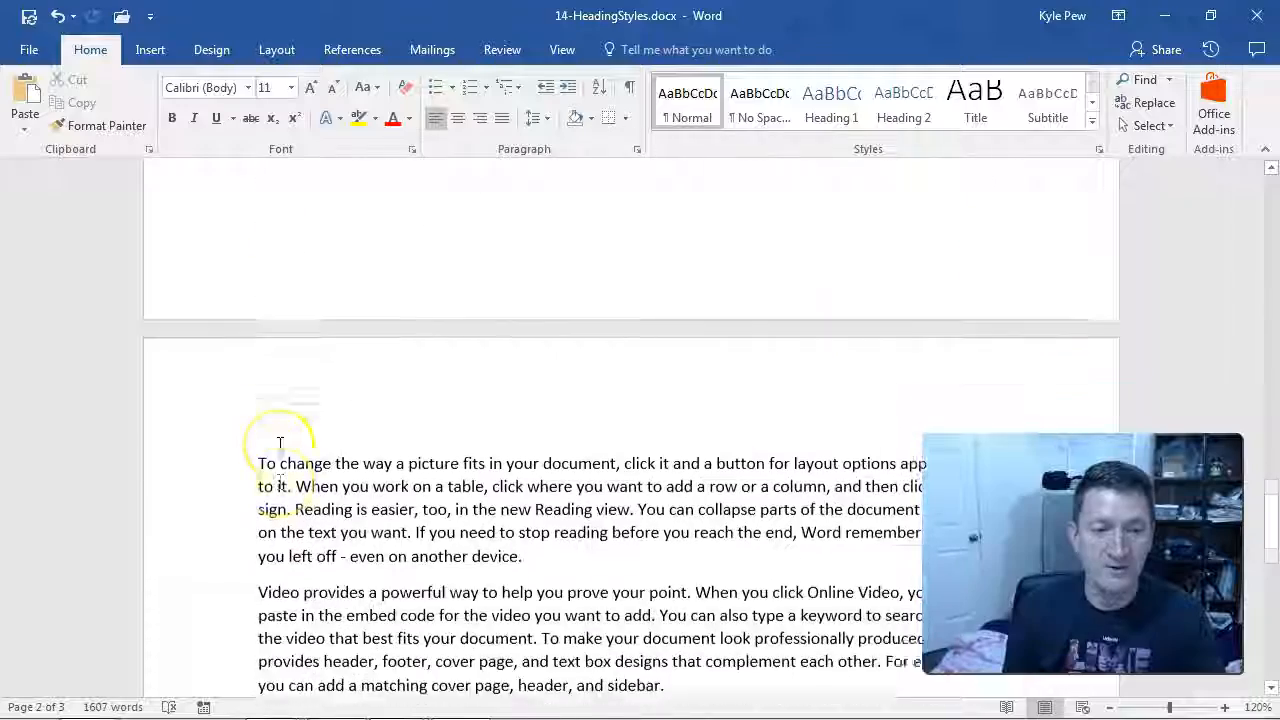
scroll("down", 3)
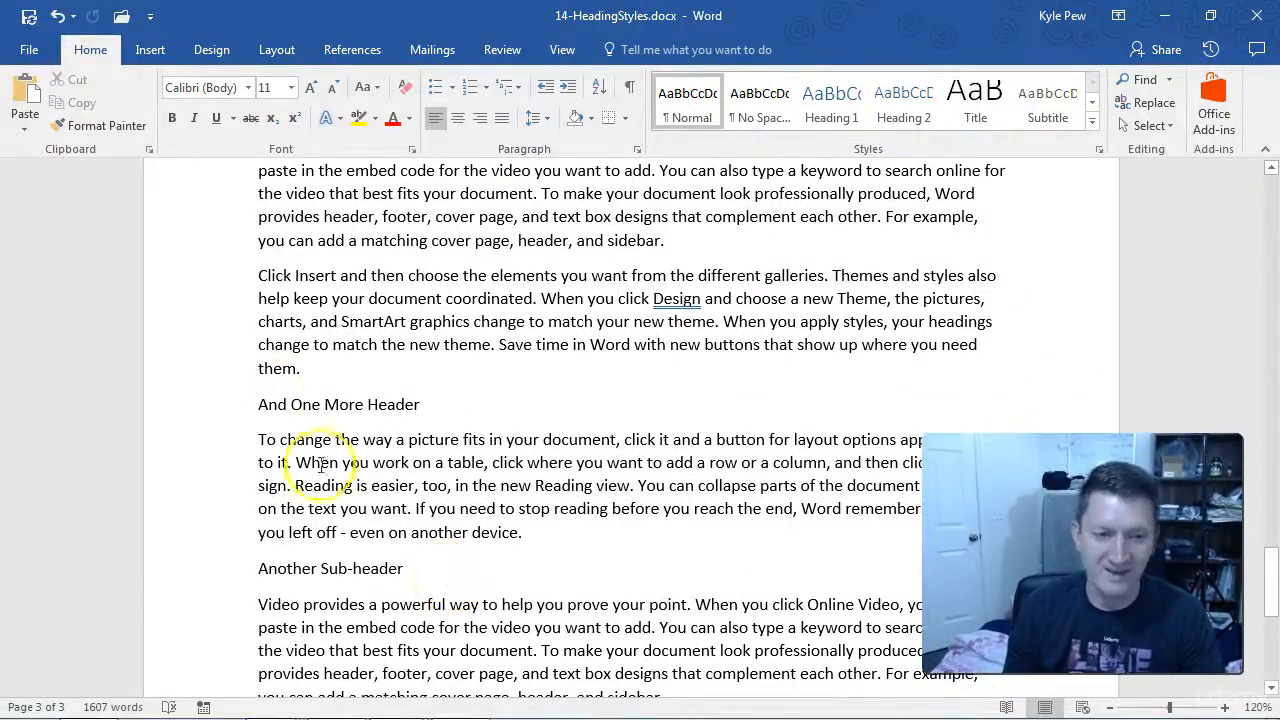
scroll("down", 3)
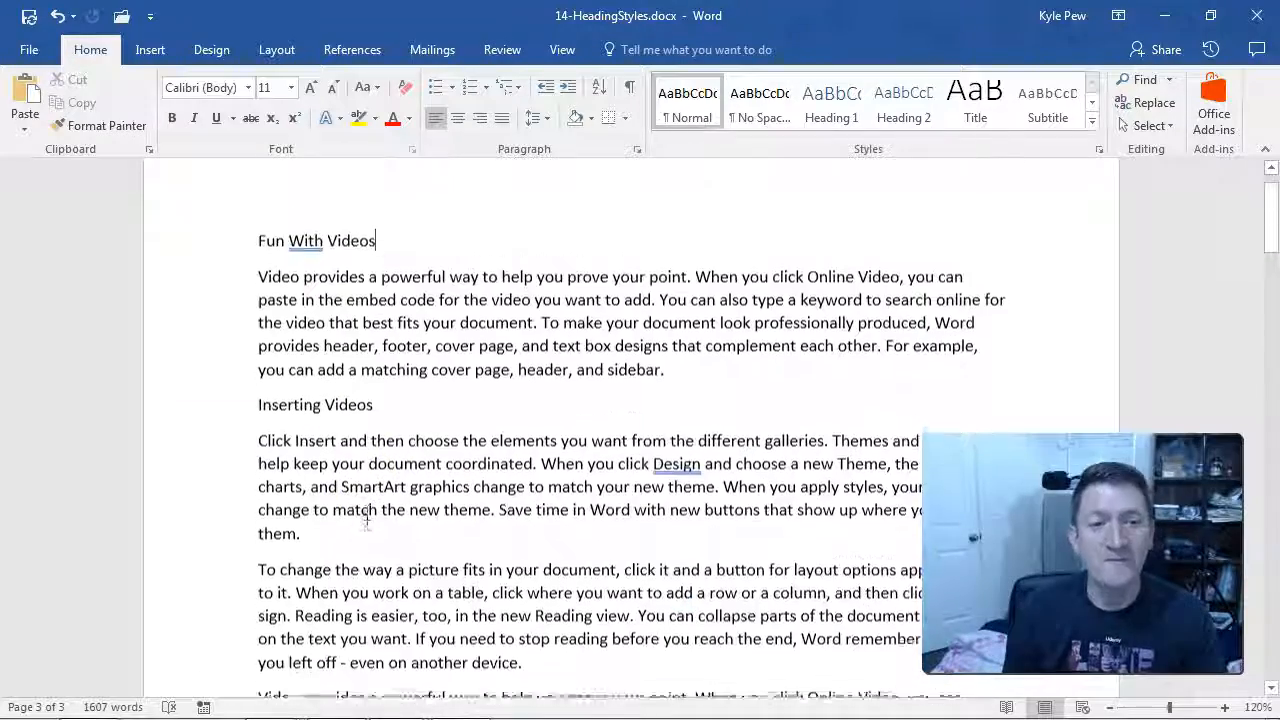
scroll("up", 3)
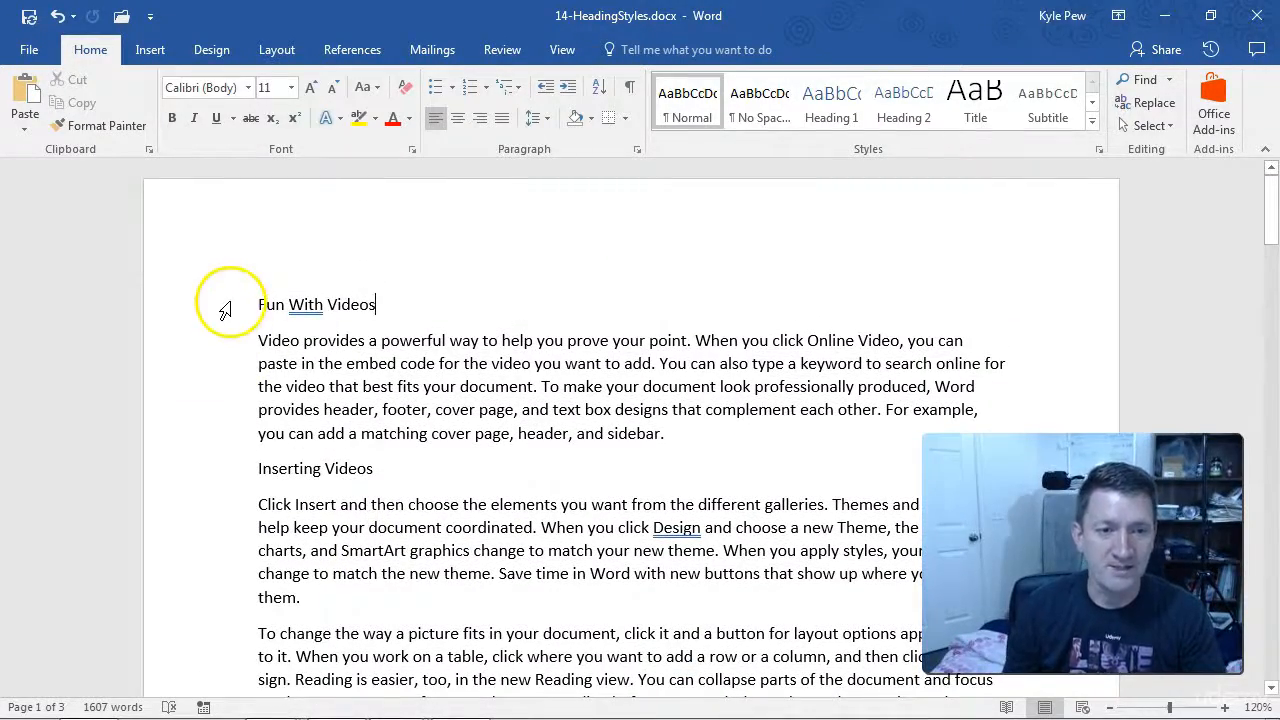
triple_click(317, 304)
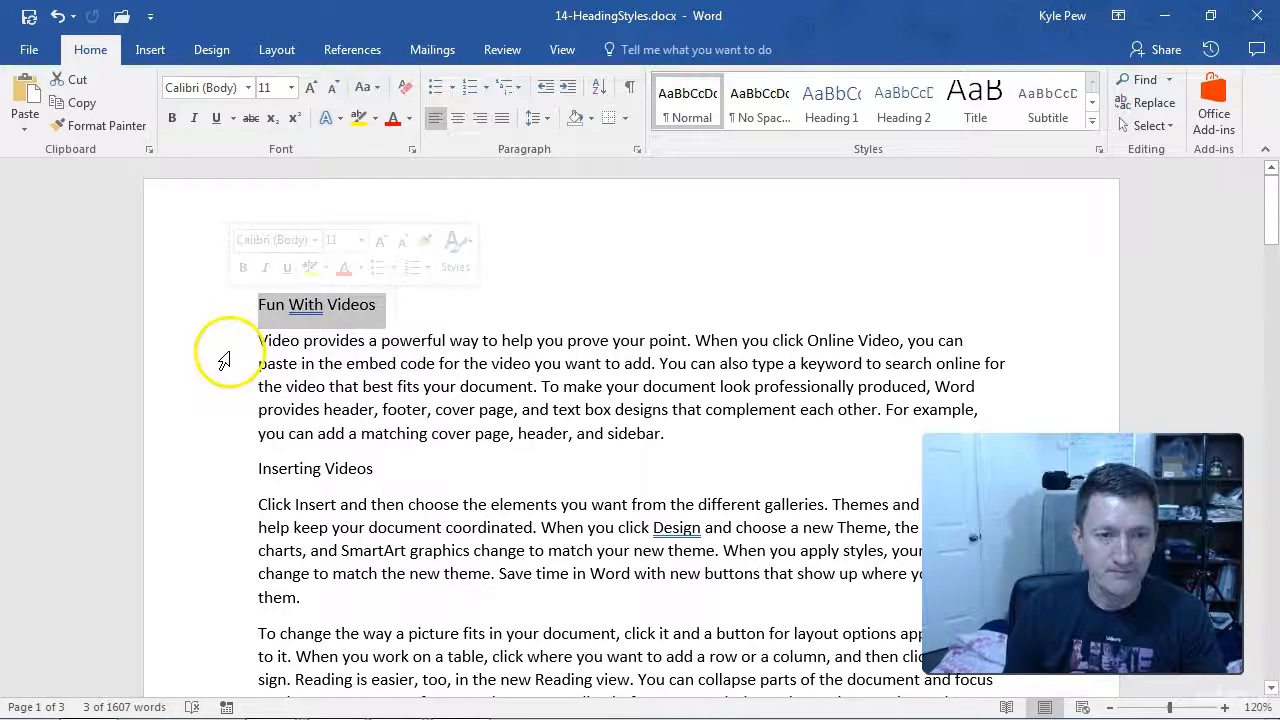
Add the remaining section titles, including 'And One More Header', to the selection.
scroll("up", 3)
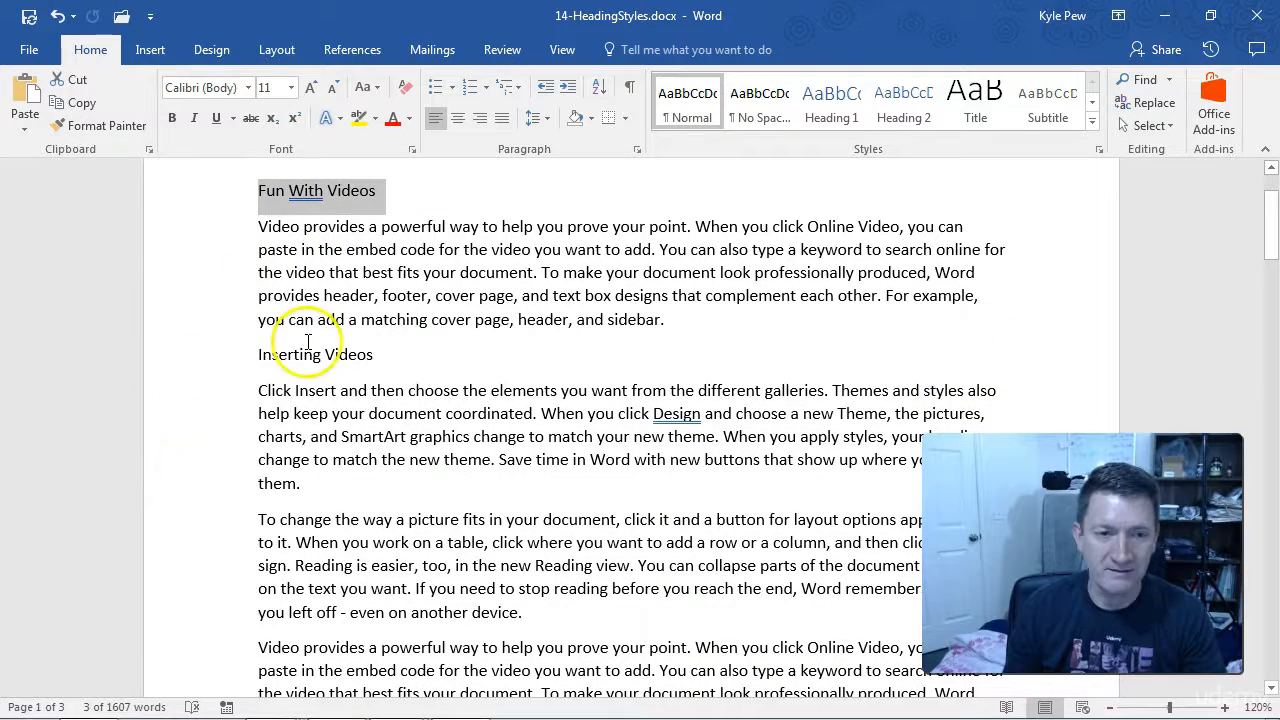
mouse_move(342, 381)
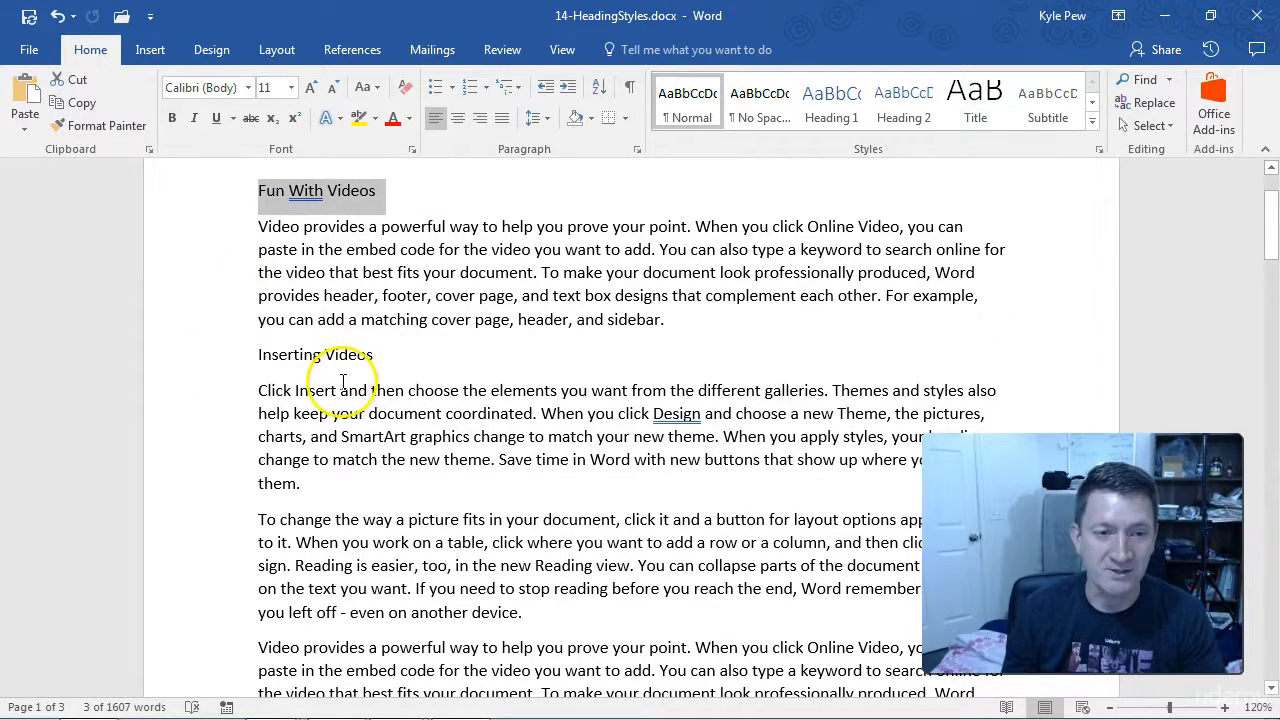
scroll("down", 3)
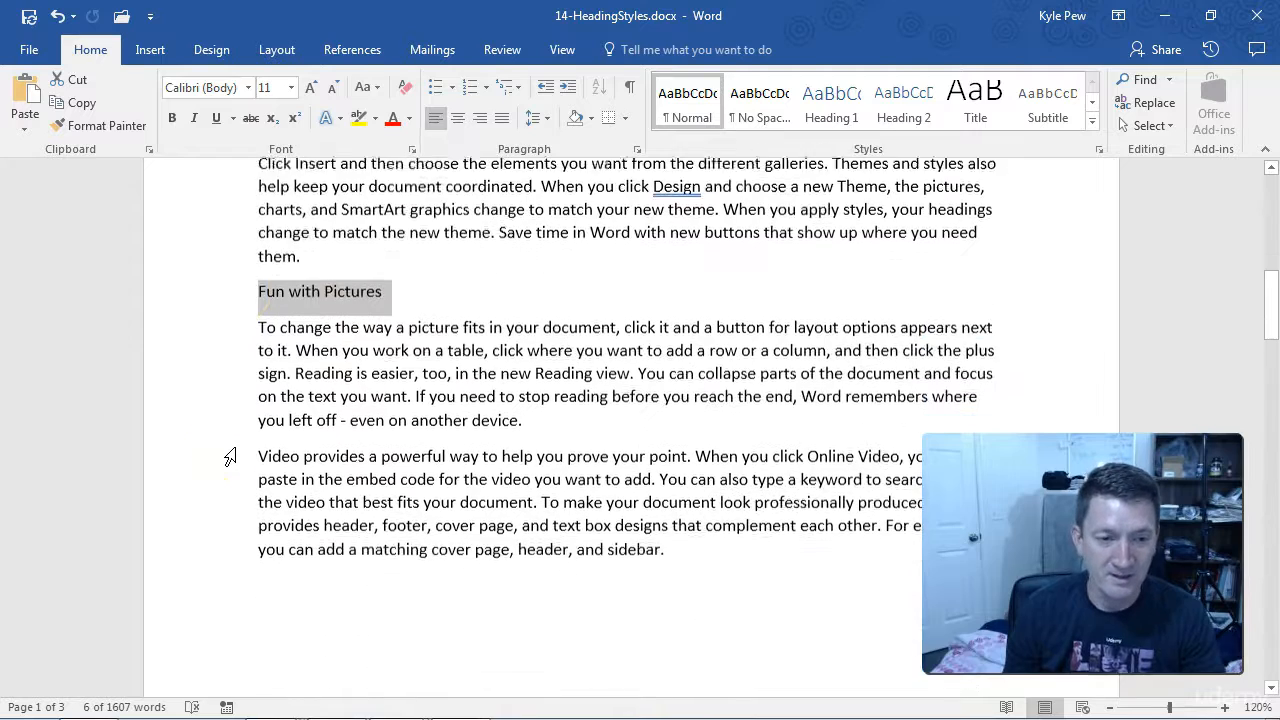
scroll("up", 3)
type("Picture Formatting")
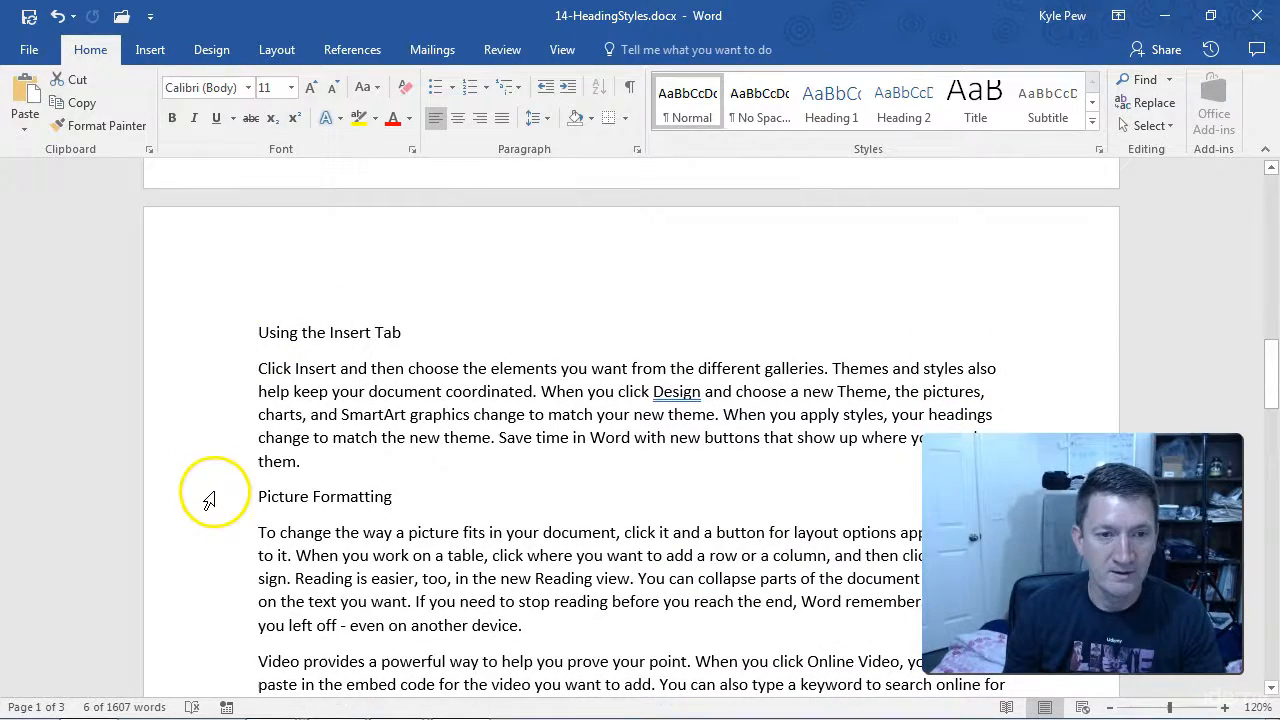
scroll("down", 3)
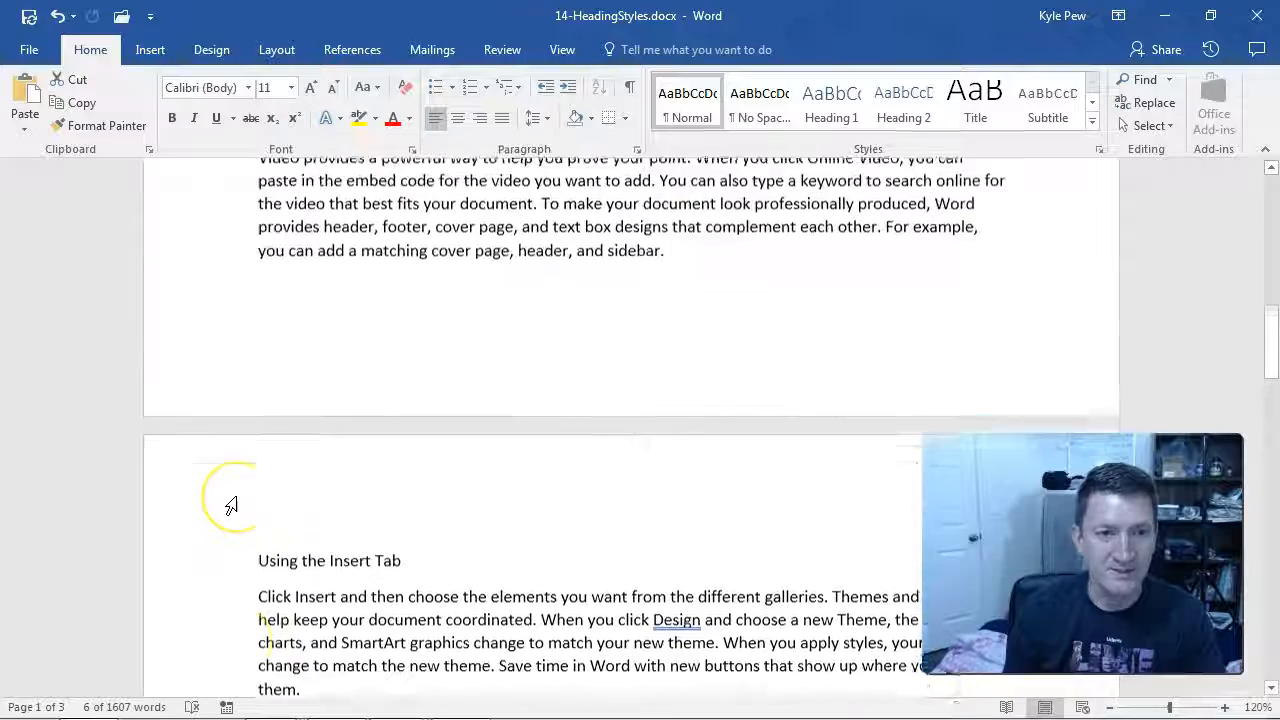
scroll("down", 3)
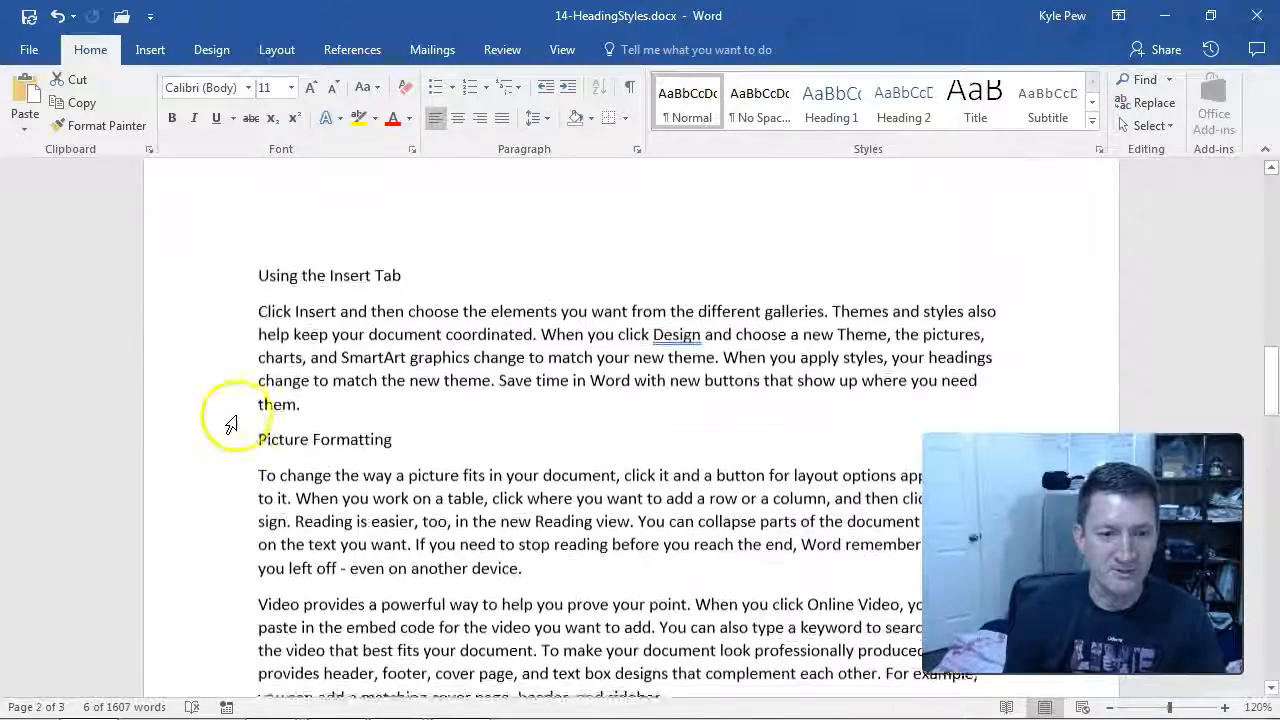
scroll("down", 3)
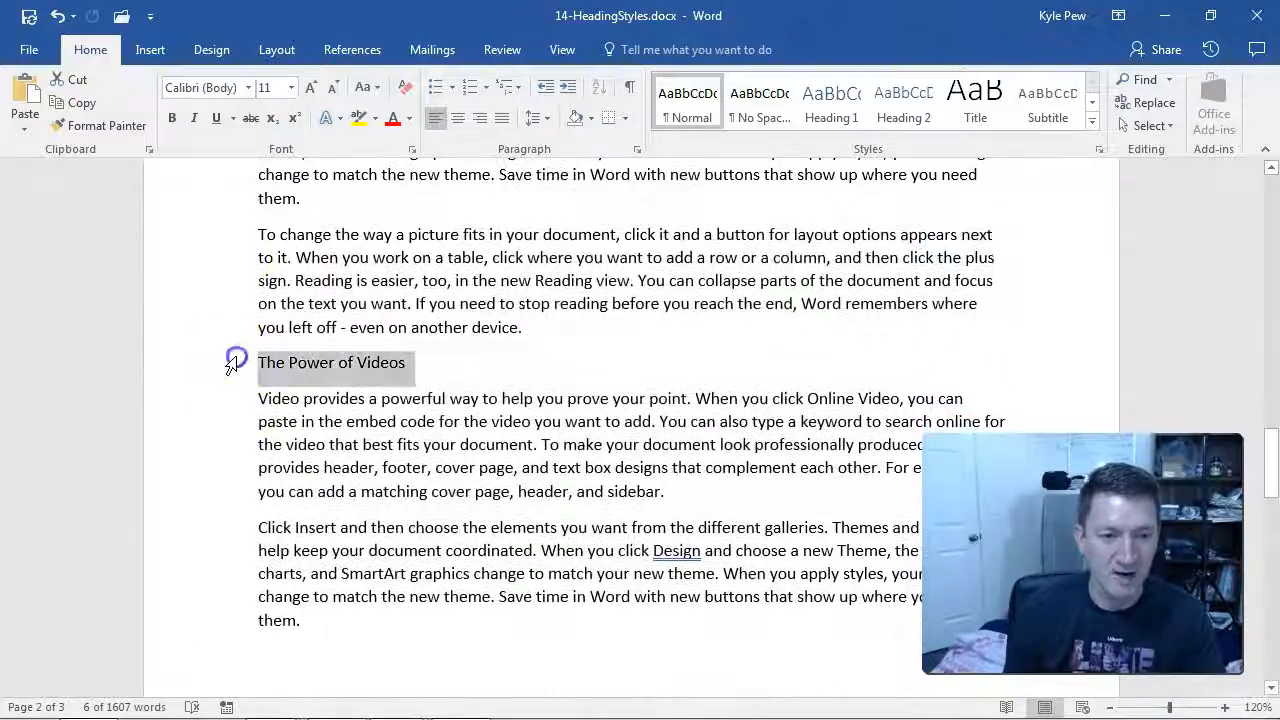
scroll("down", 3)
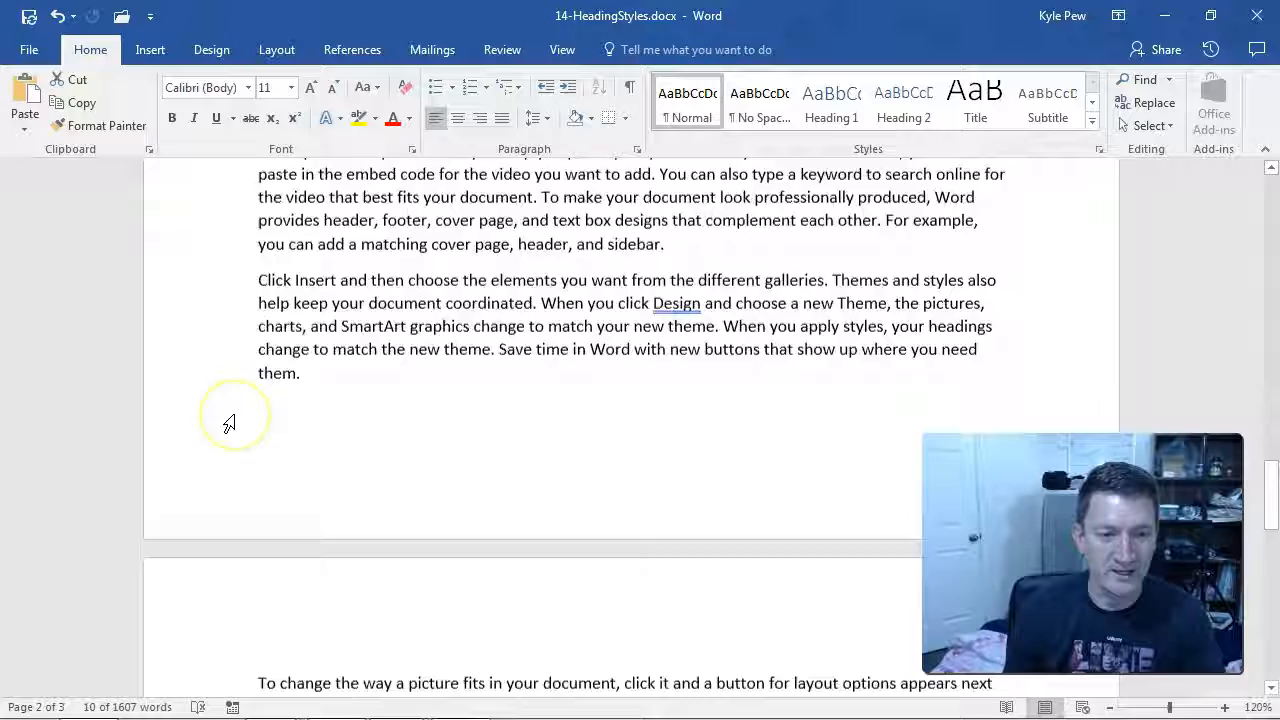
scroll("down", 3)
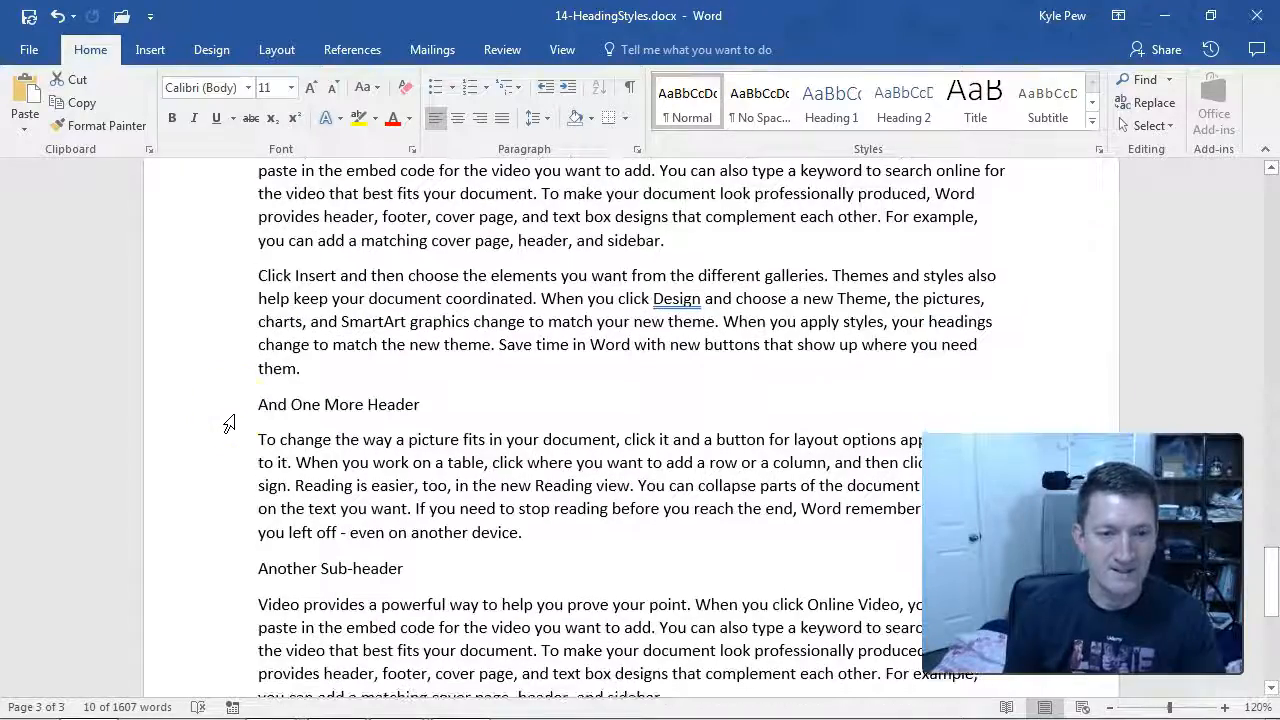
double_click(338, 404)
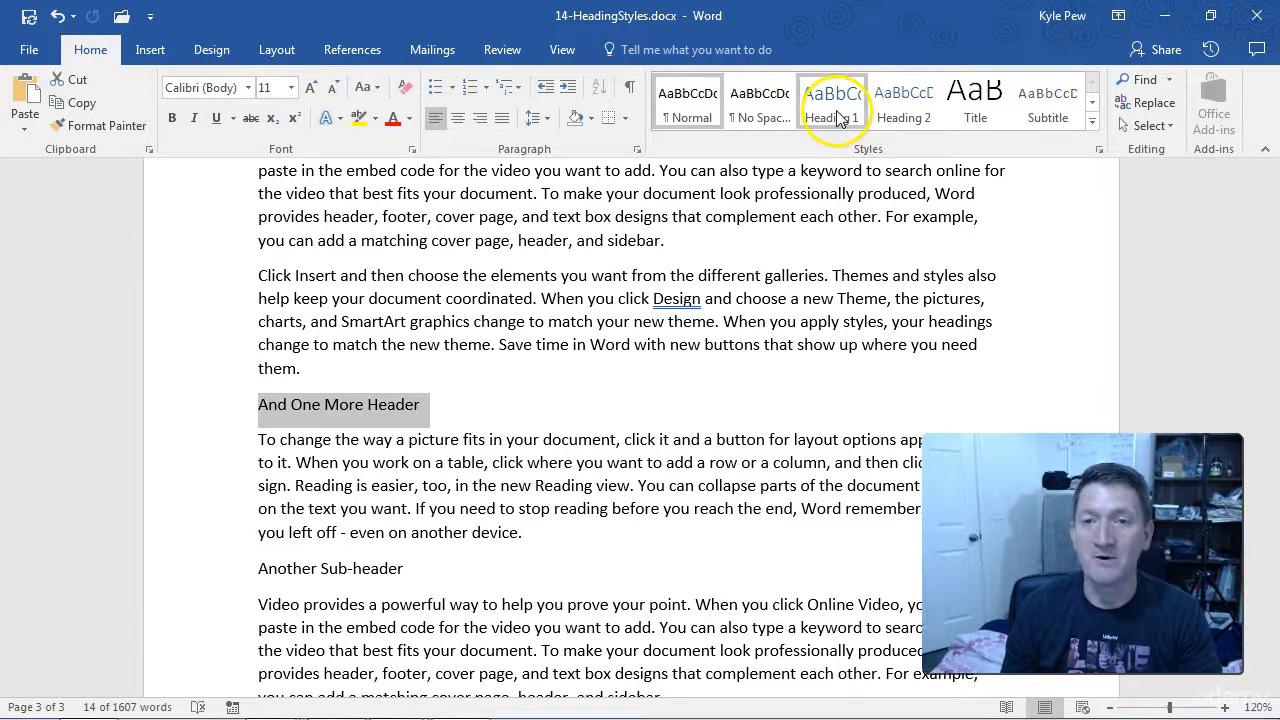
Apply Heading 1 to 'Fun With Videos', 'The Power of Videos' and 'And One More Header'.
left_click(831, 100)
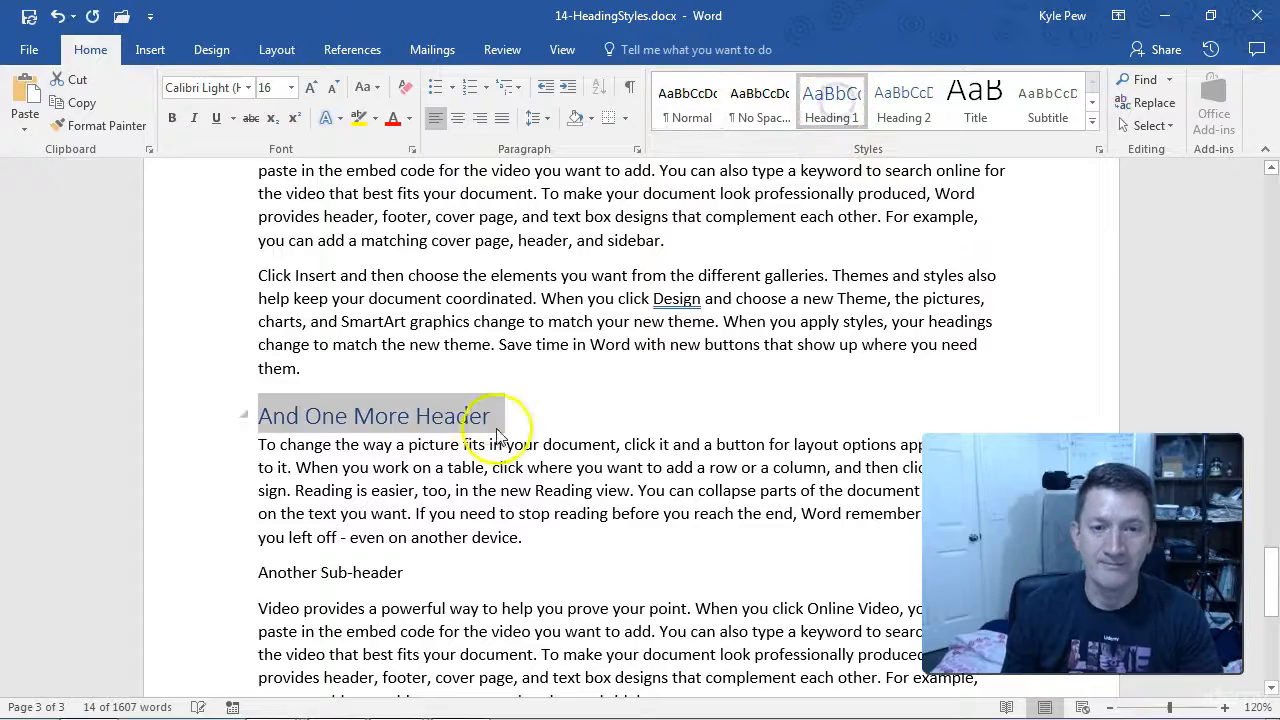
scroll("down", 3)
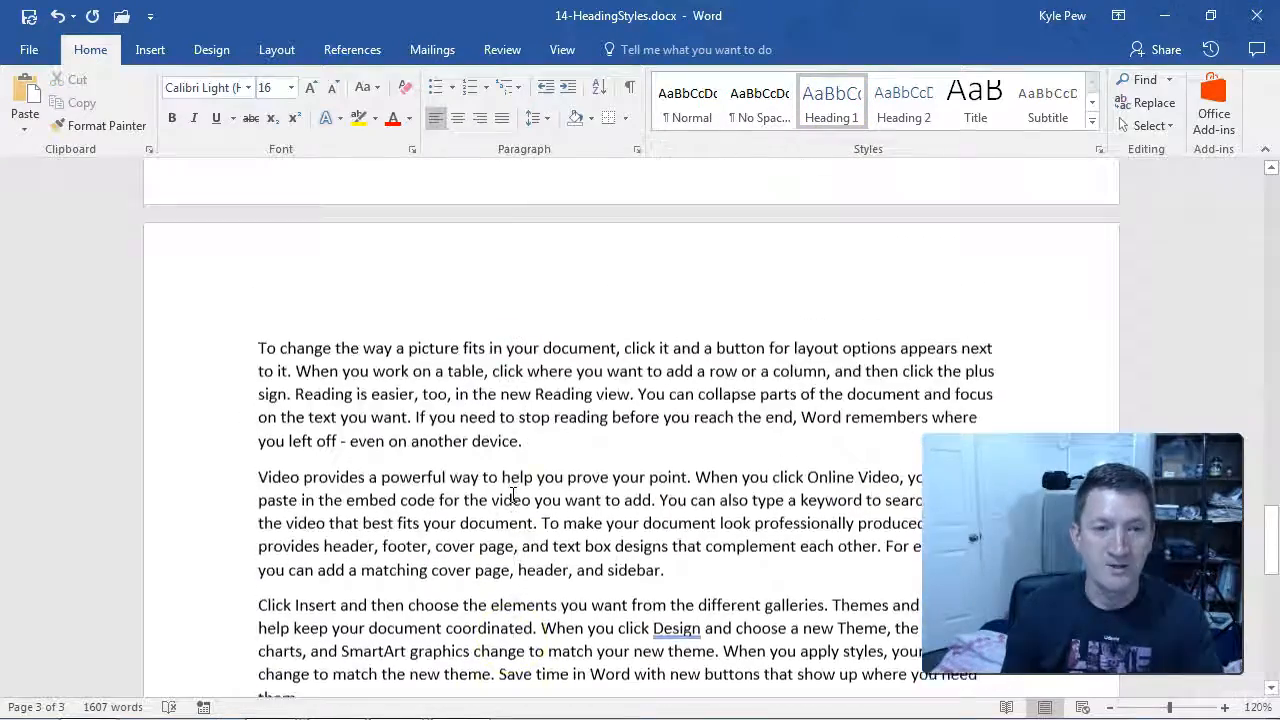
scroll("up", 3)
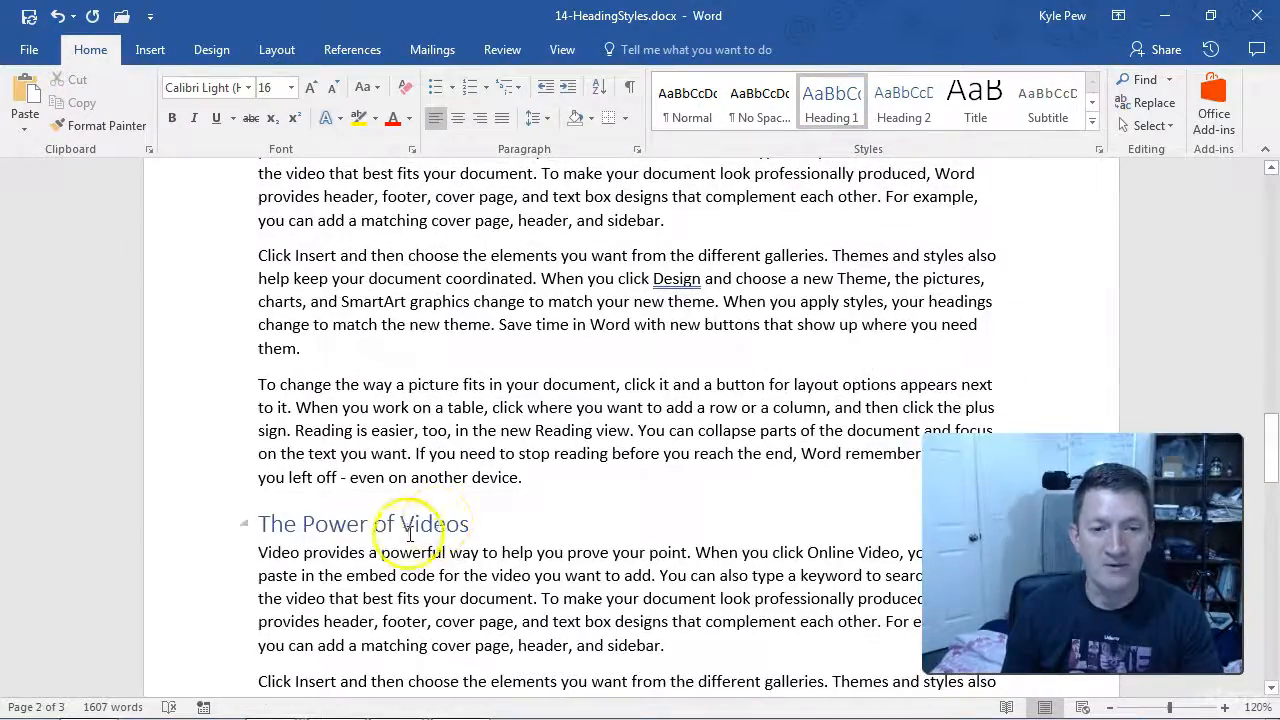
scroll("down", 3)
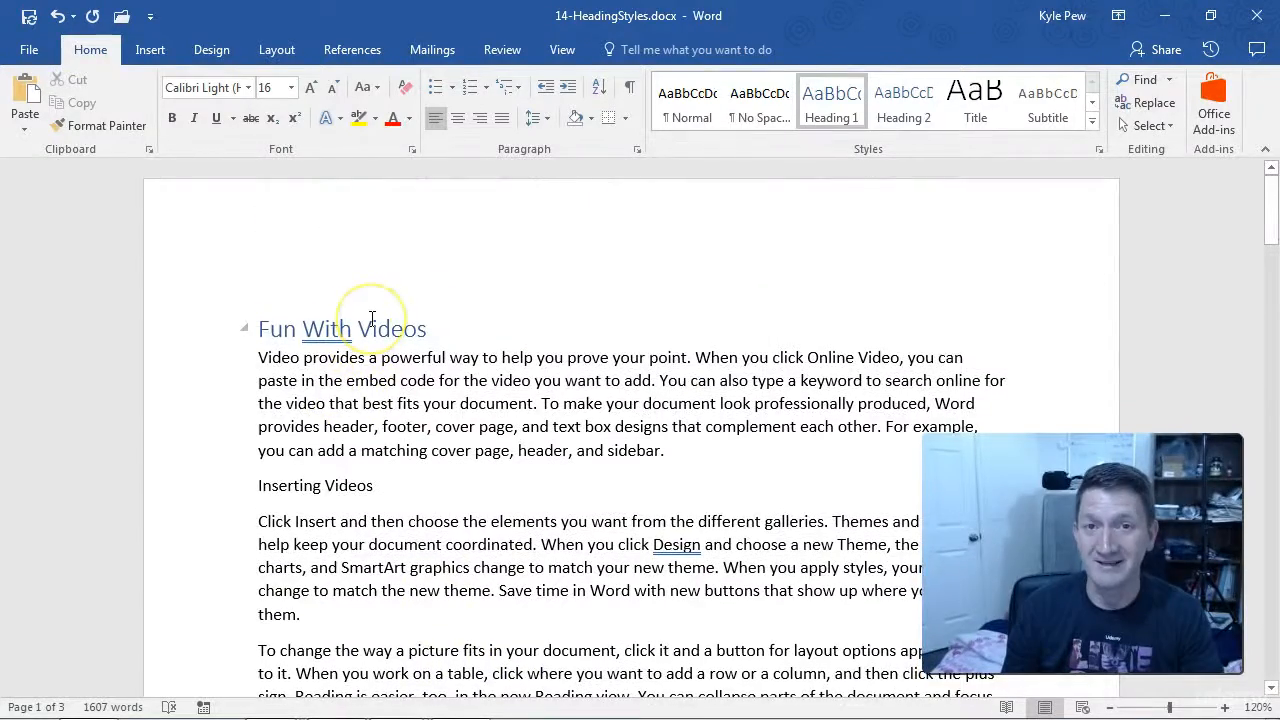
scroll("up", 3)
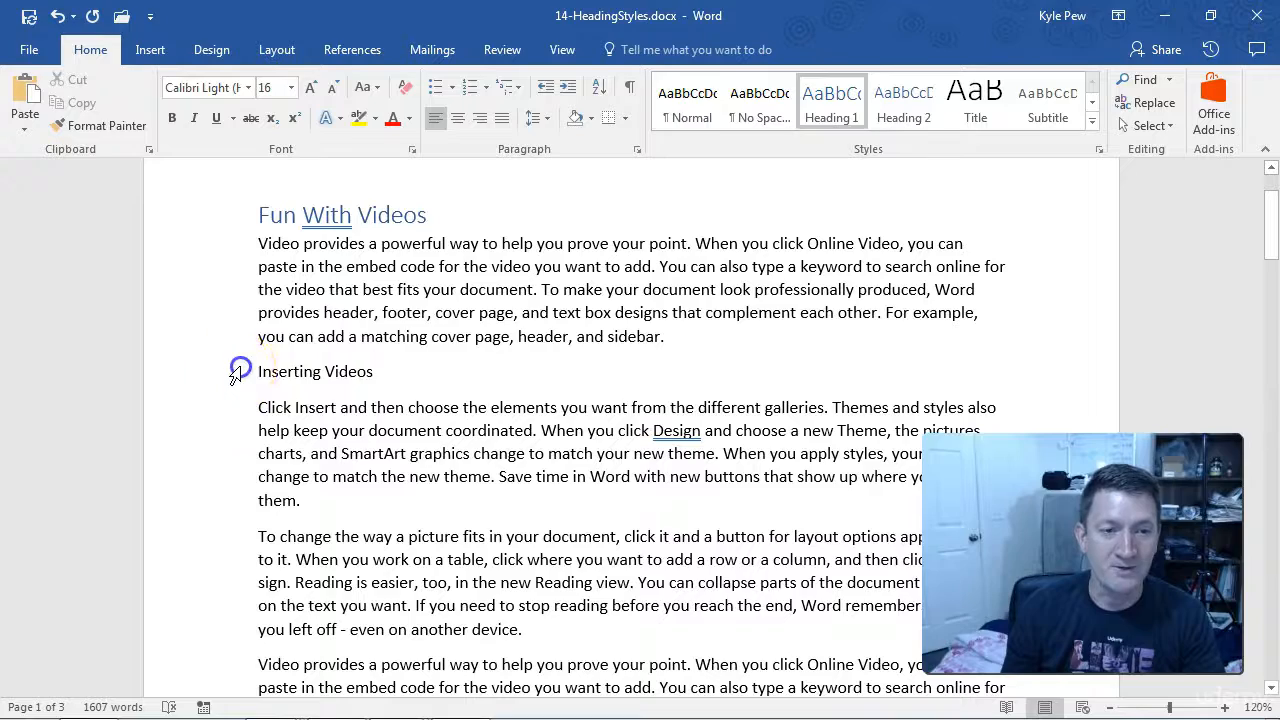
Add the 'Another Sub-header' line to the subtopic selection for Heading 2.
scroll("down", 3)
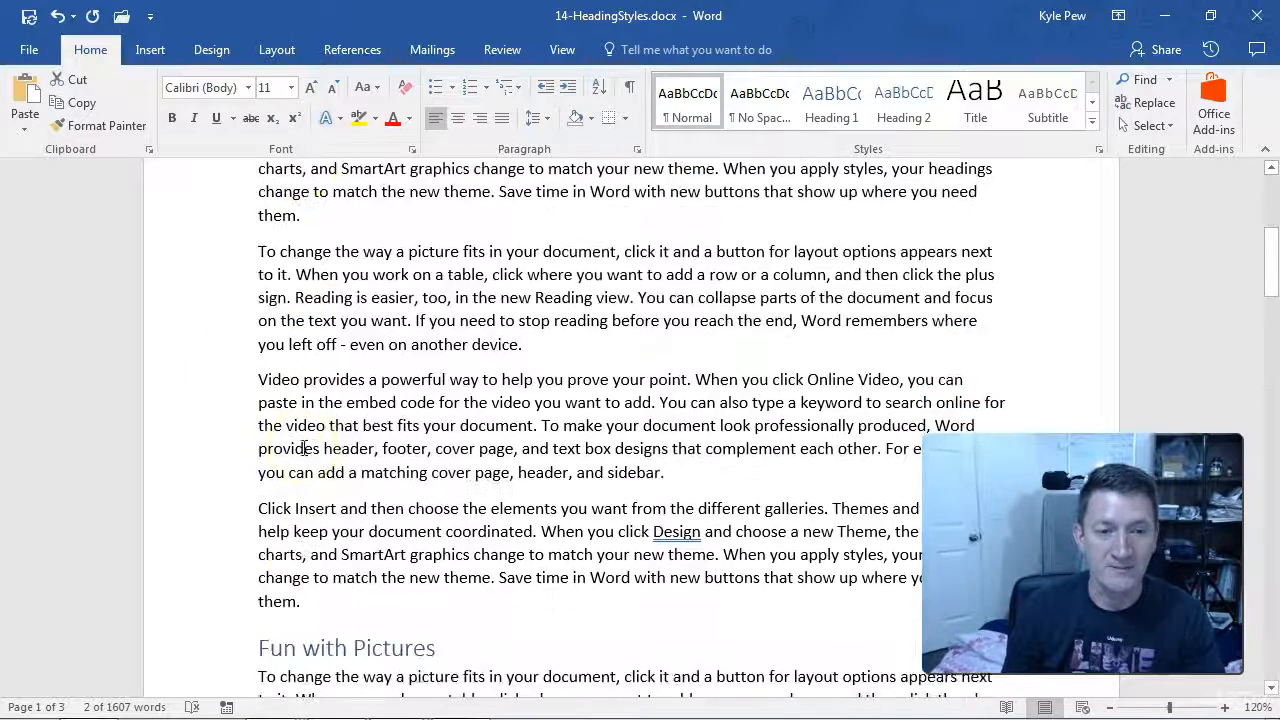
scroll("down", 3)
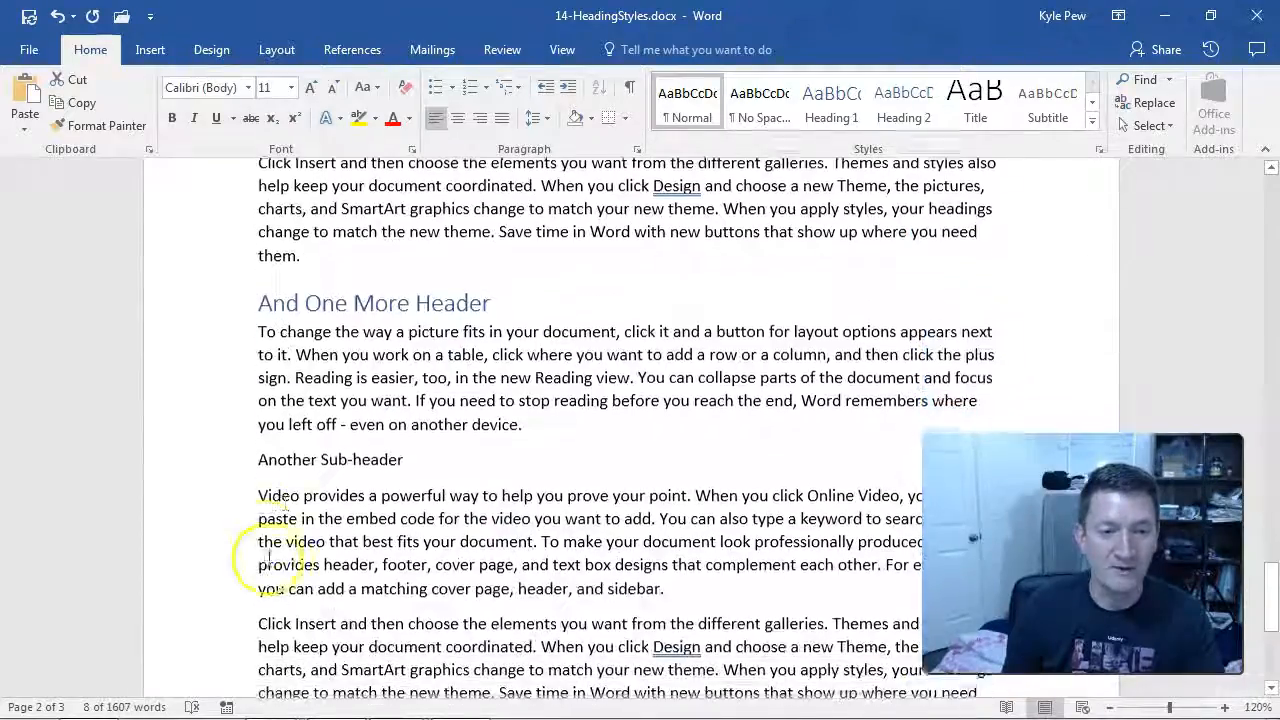
triple_click(330, 459)
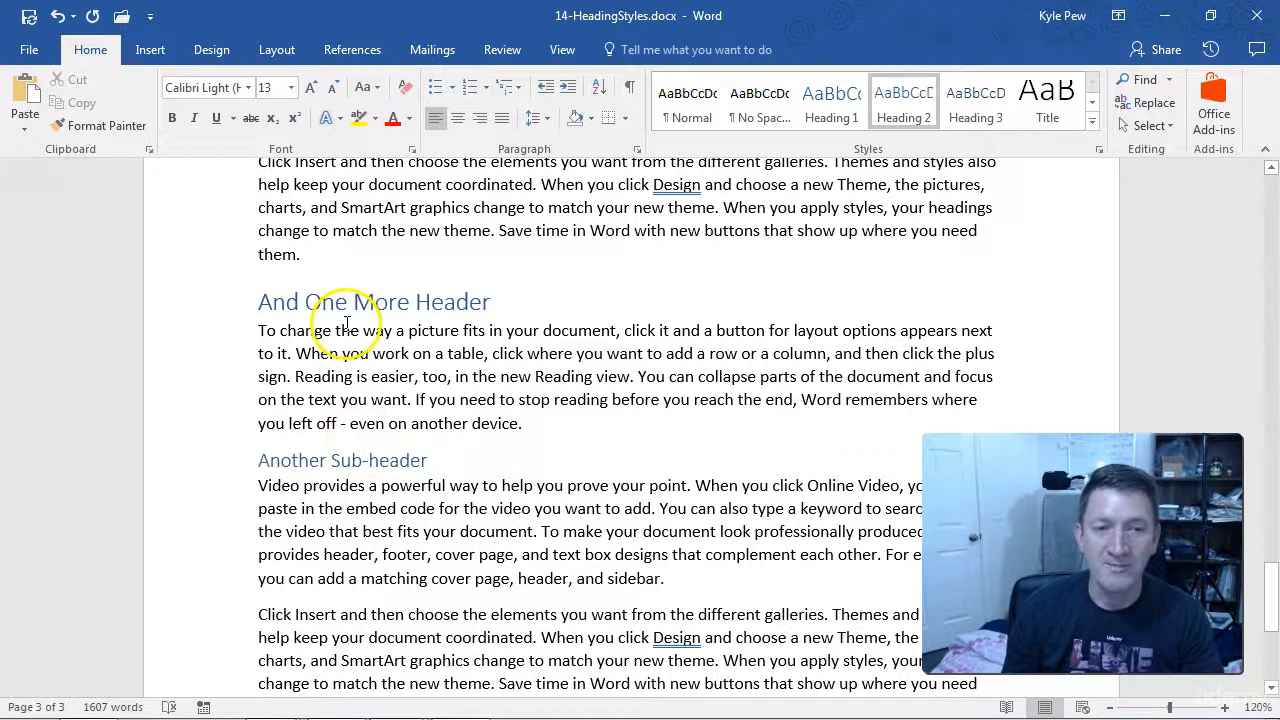
scroll("down", 3)
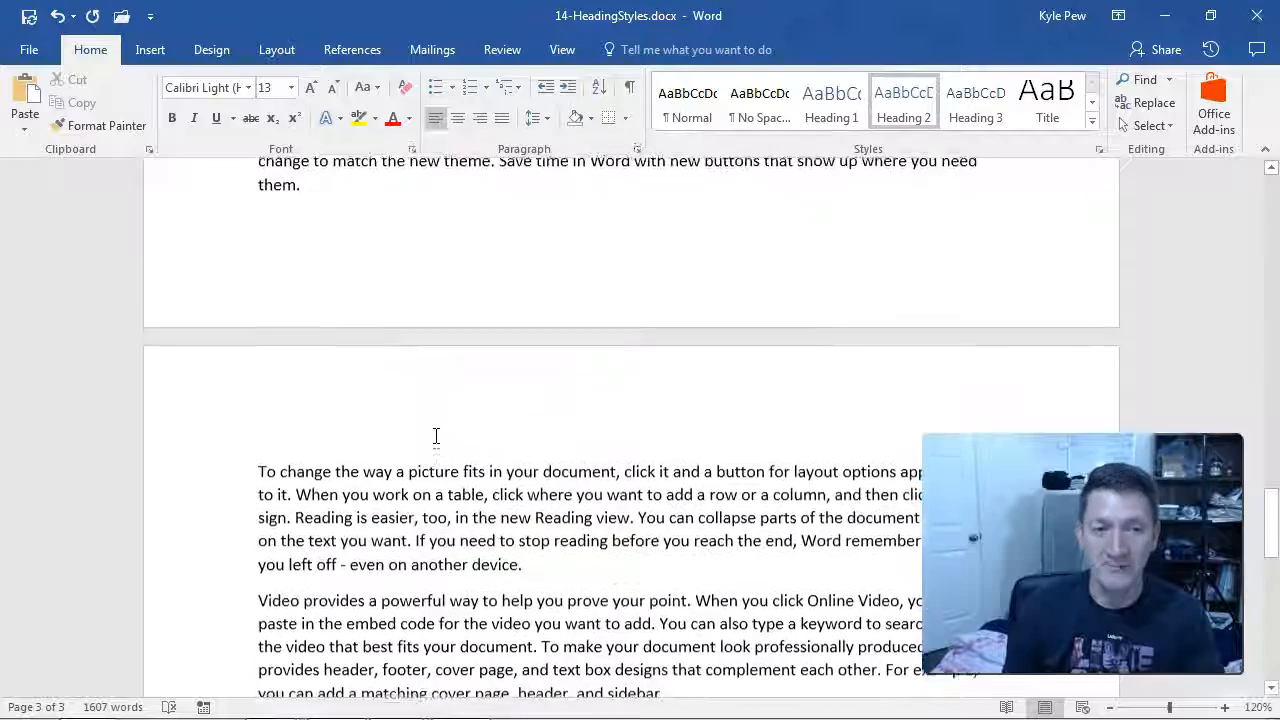
scroll("up", 3)
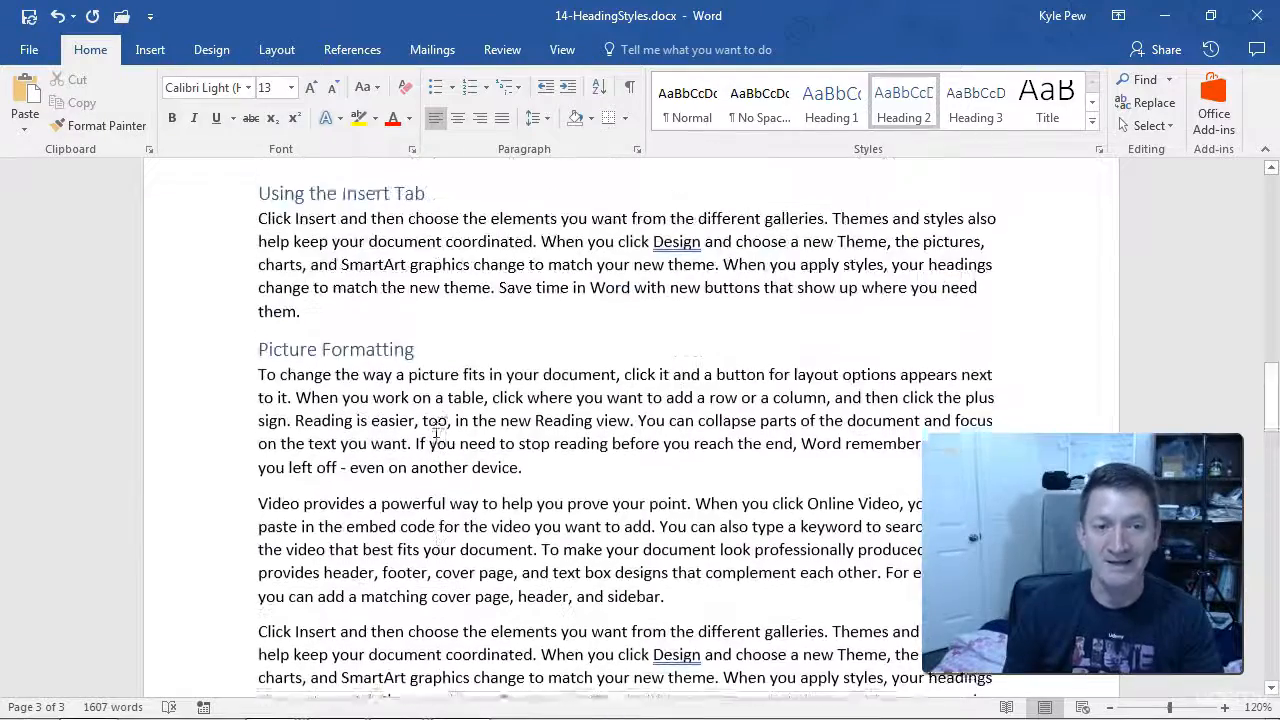
scroll("up", 3)
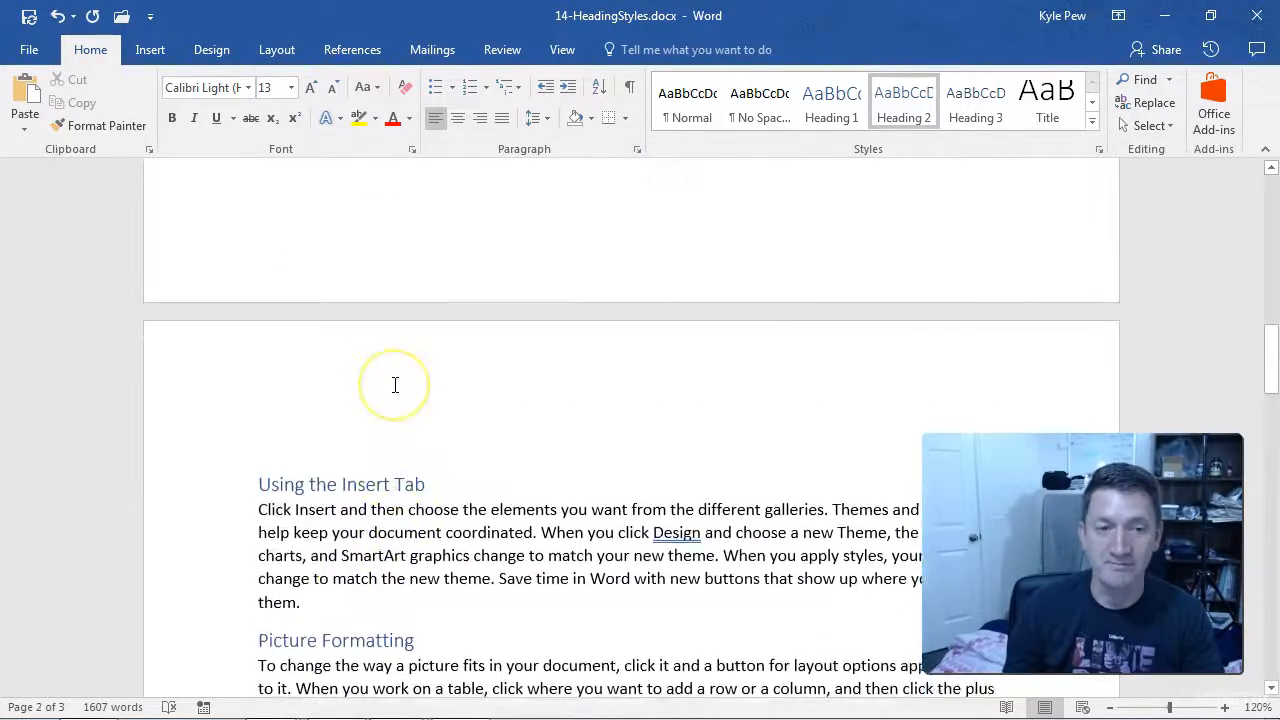
scroll("up", 3)
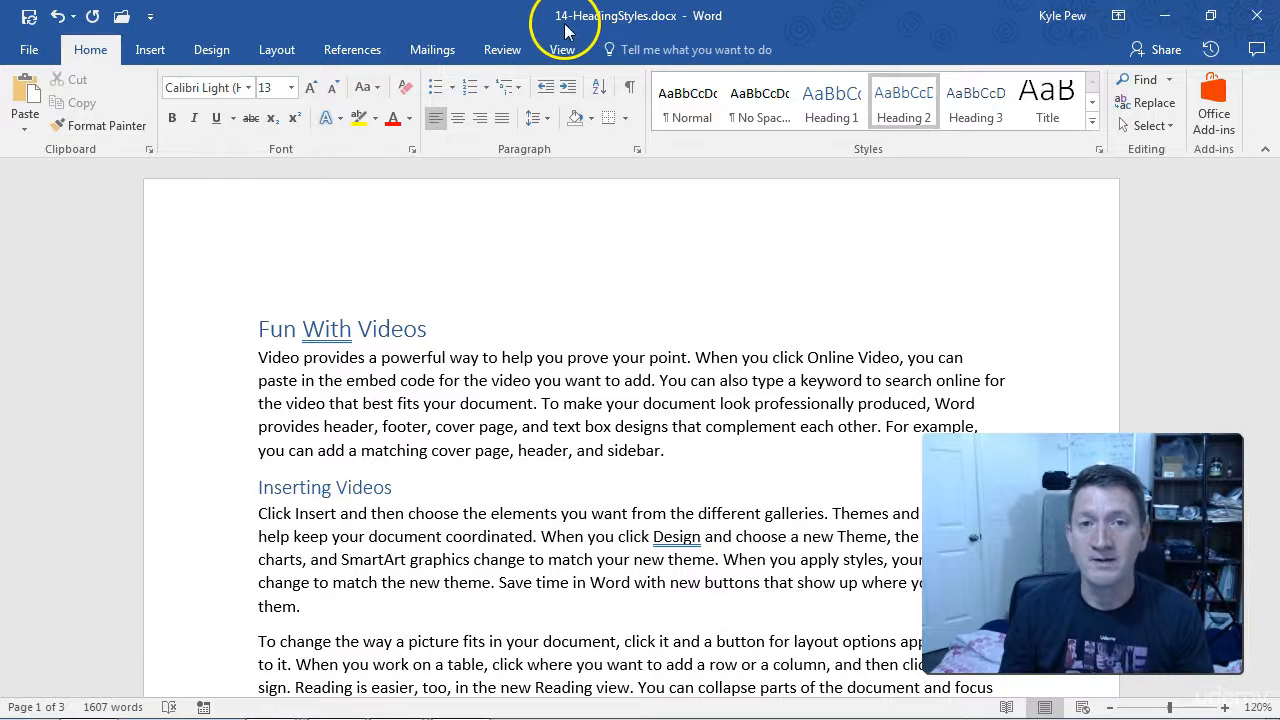
mouse_move(448, 182)
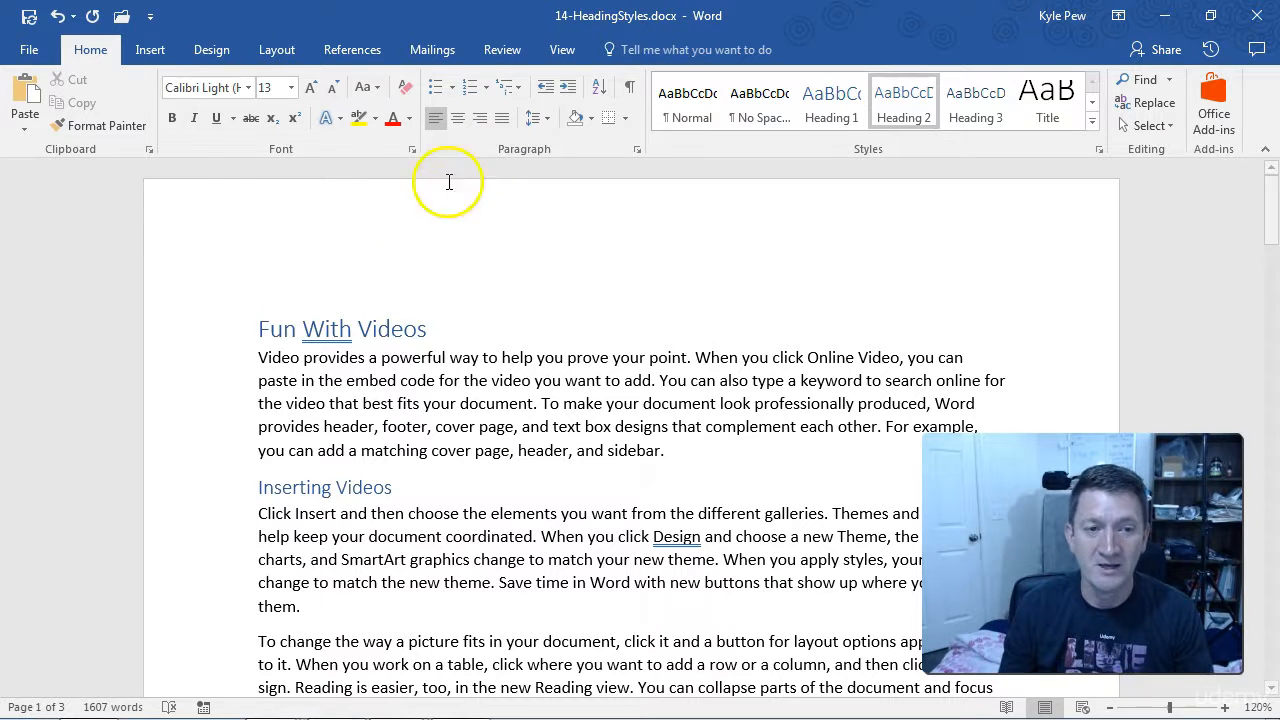
mouse_move(393, 328)
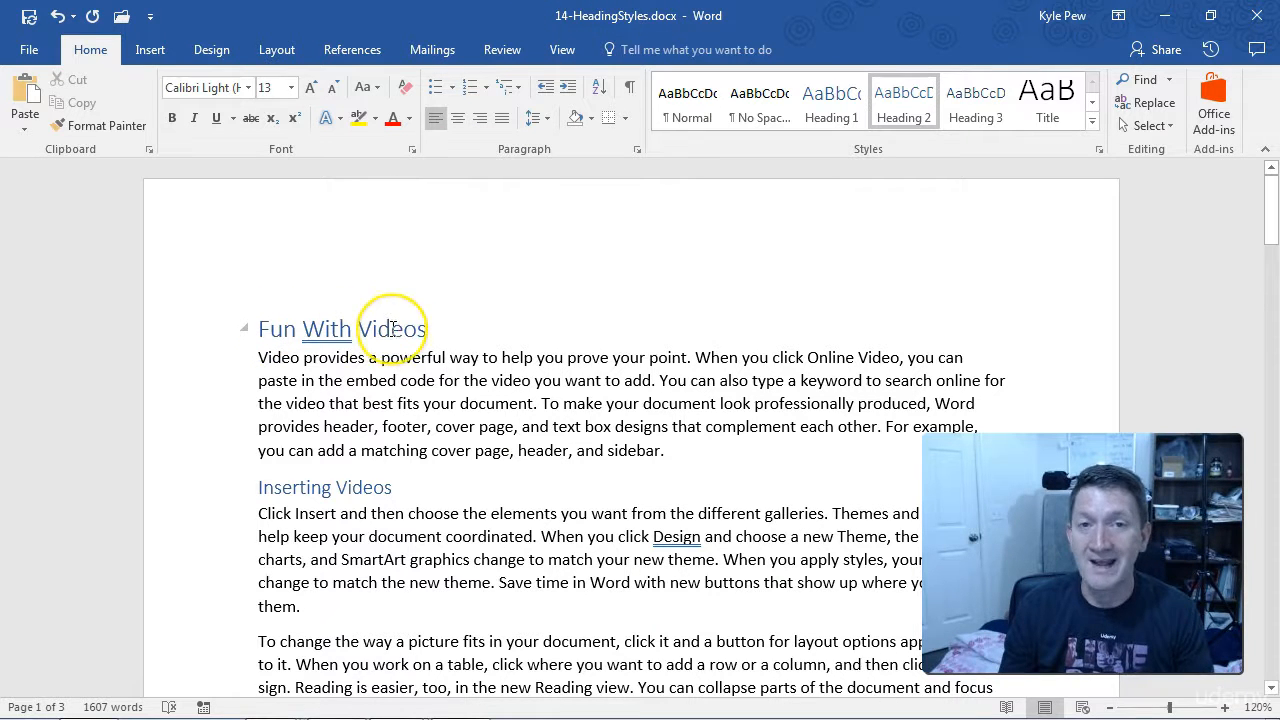